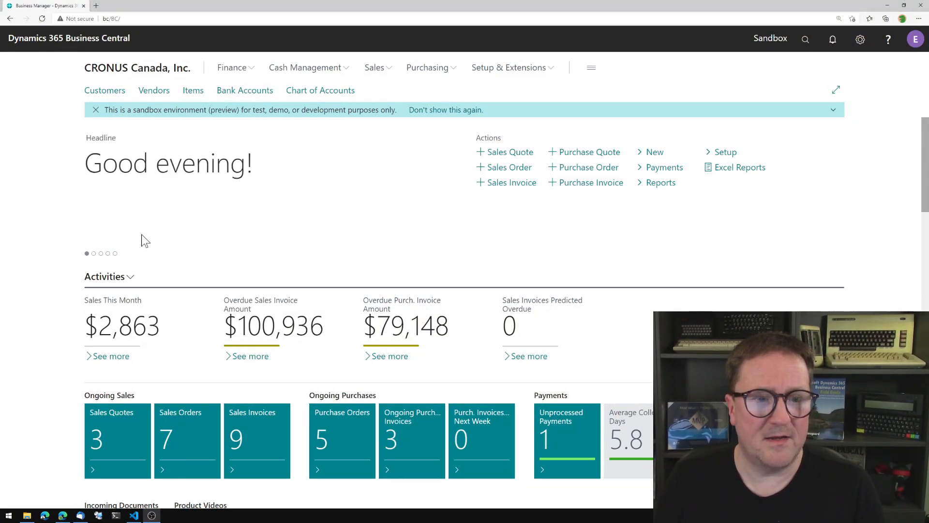
Step: Search 'bc benchmark' in Tell me and open the BC Benchmark page
left_click(804, 39)
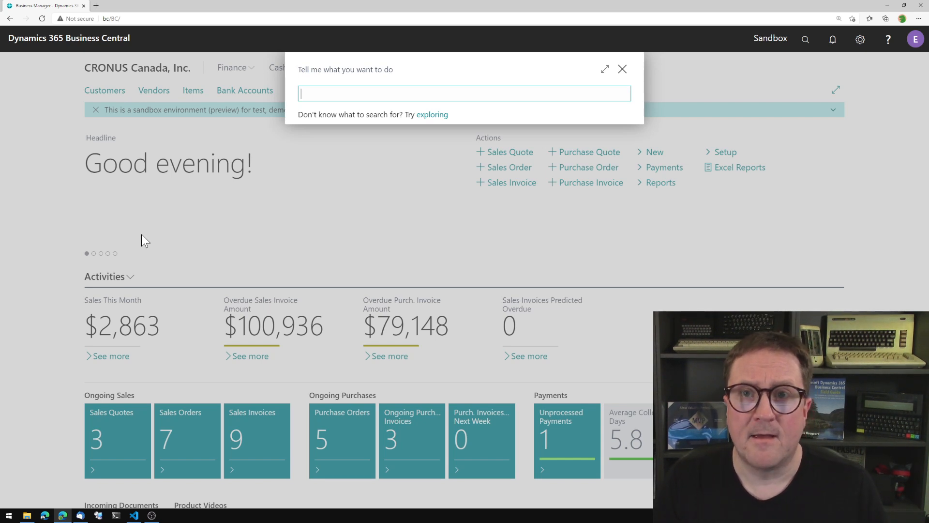
type("bc")
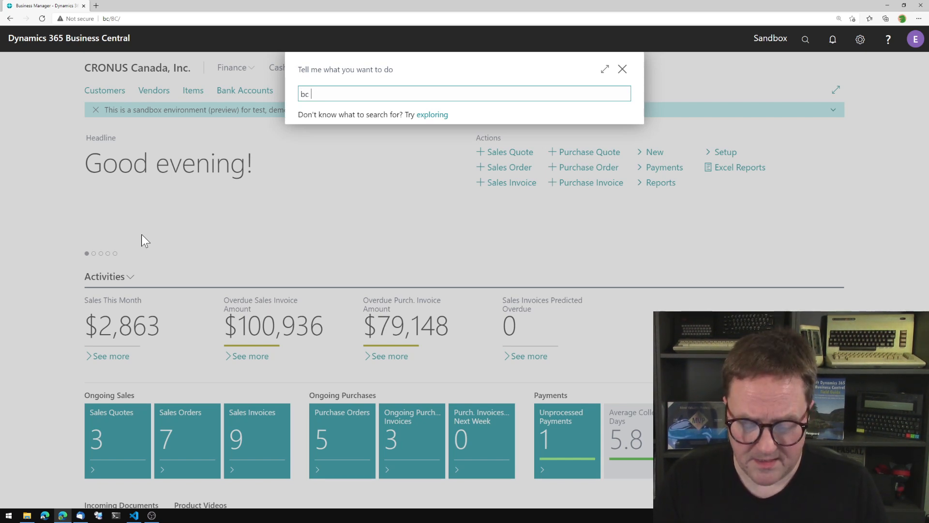
type("benchmark")
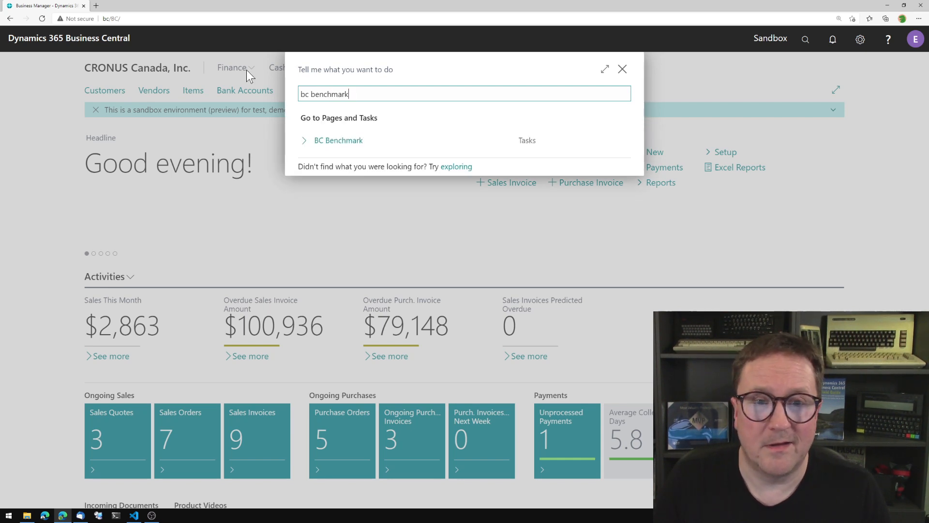
left_click(338, 141)
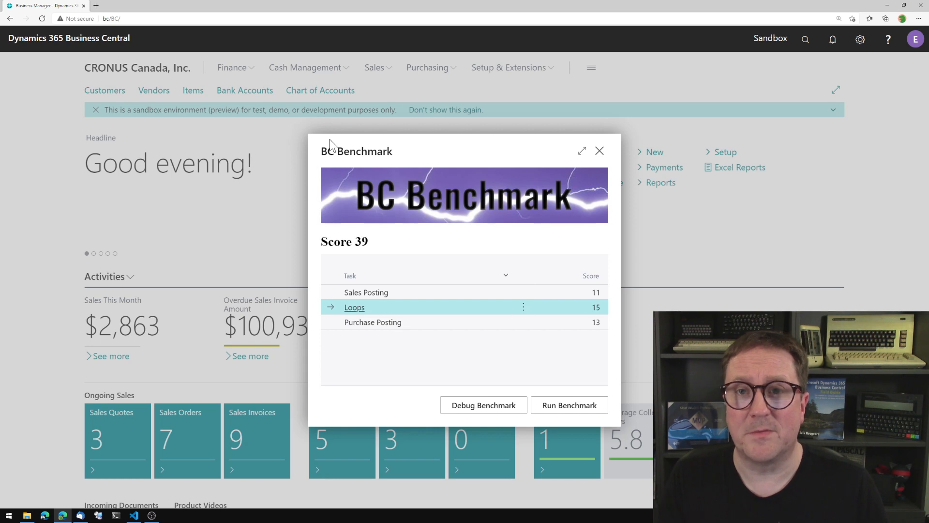
mouse_move(568, 404)
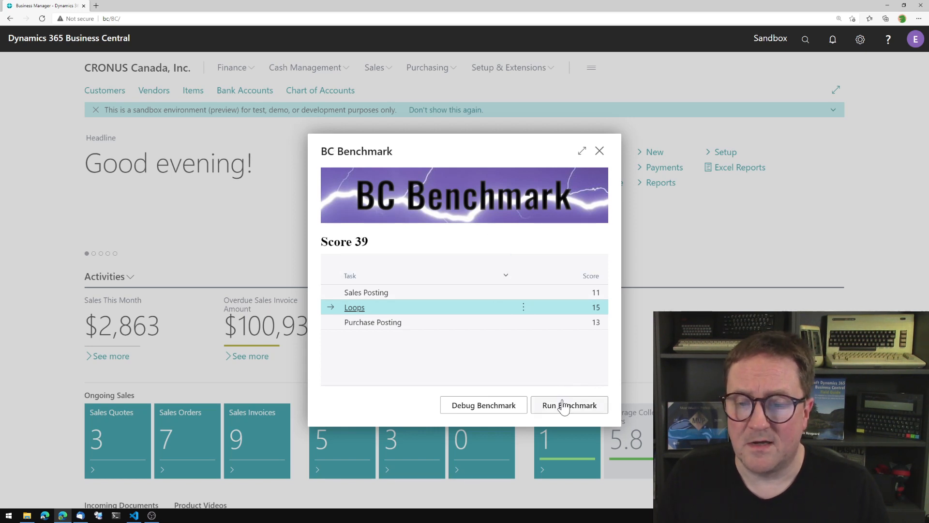
Step: Run the benchmark, close its page, and create a new Sales Quote
left_click(568, 404)
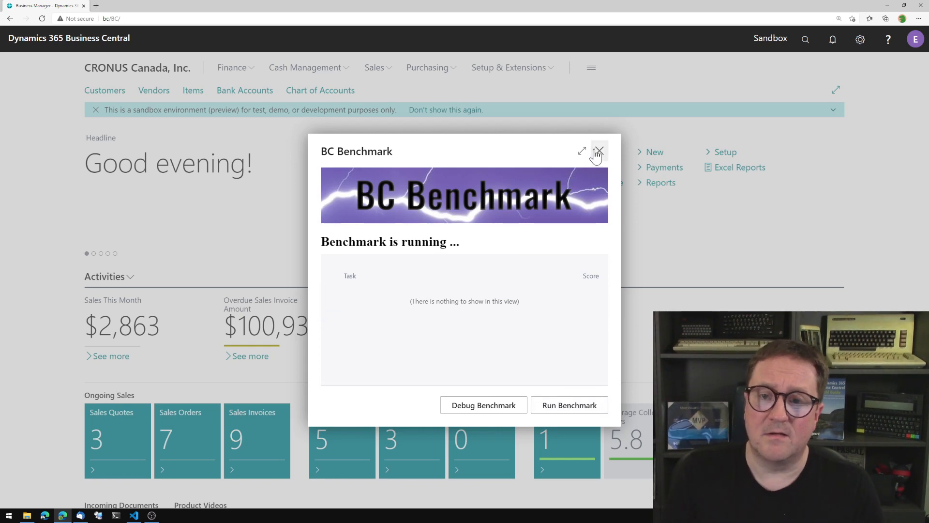
left_click(598, 151)
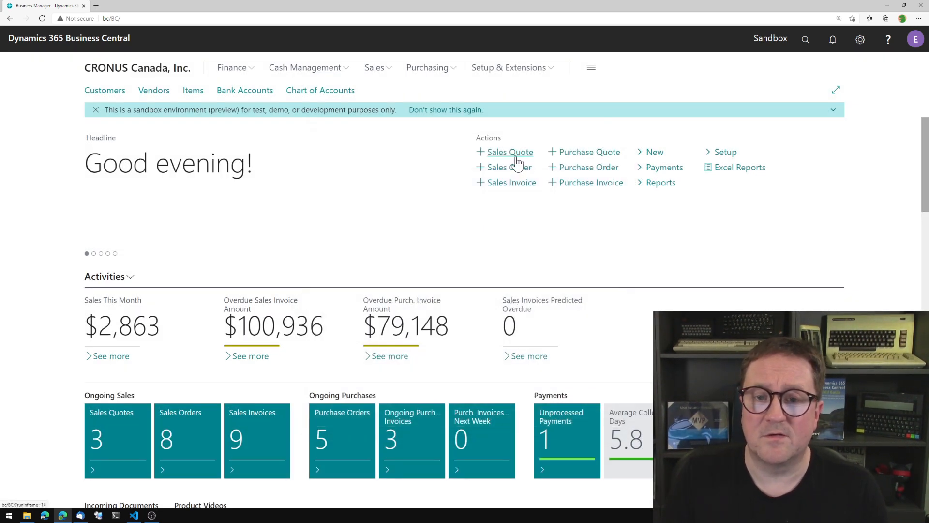
left_click(509, 151)
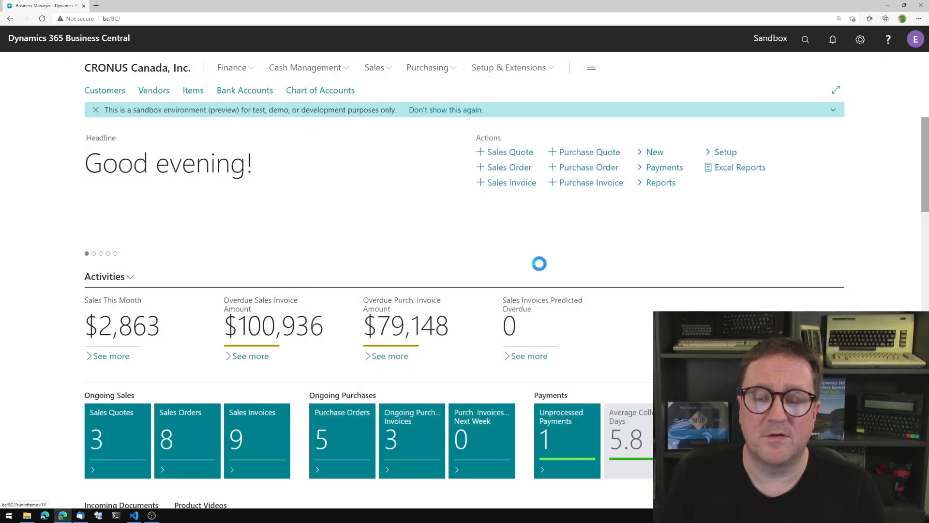
left_click(509, 151)
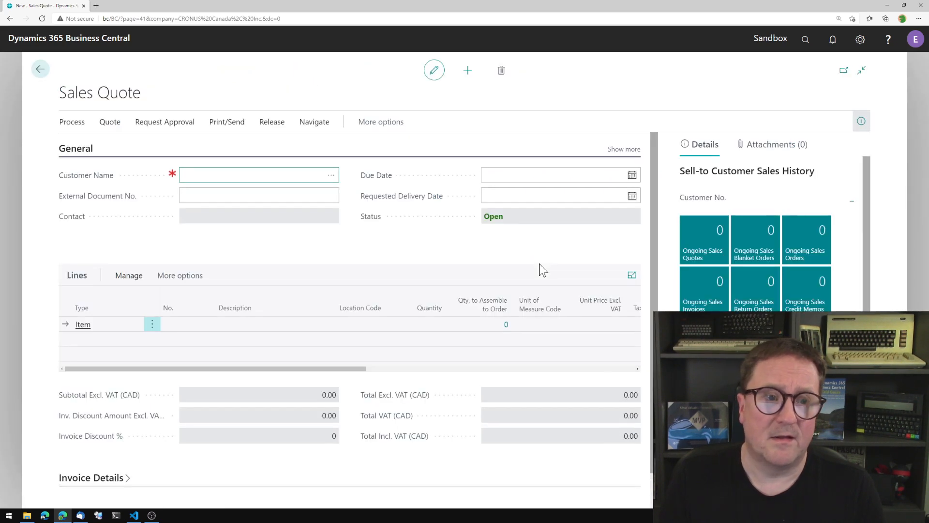
mouse_move(40, 69)
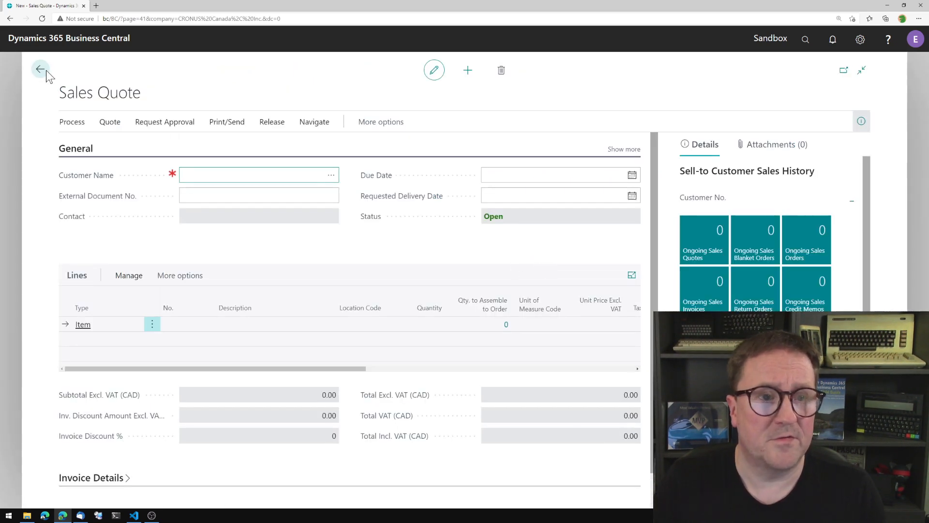
Step: Go back home and reopen BC Benchmark by searching 'benchmark'
left_click(41, 69)
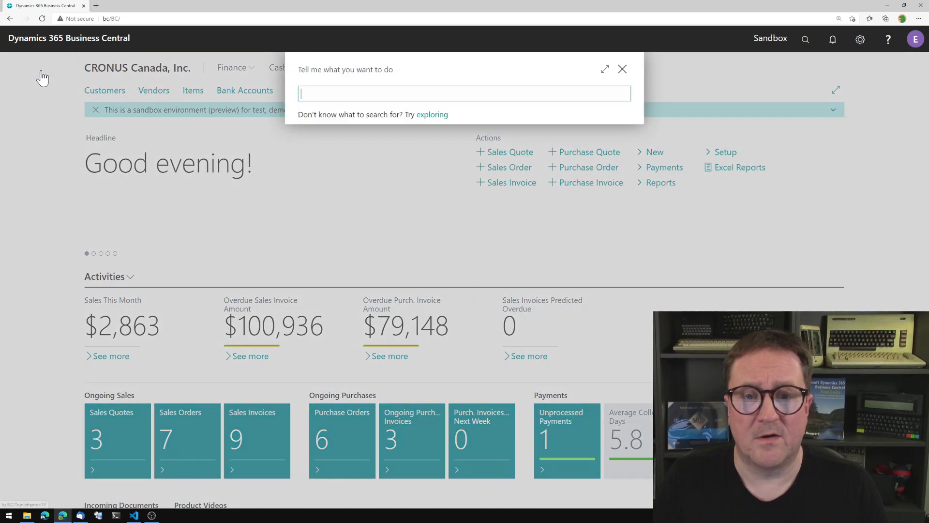
type("benchmark")
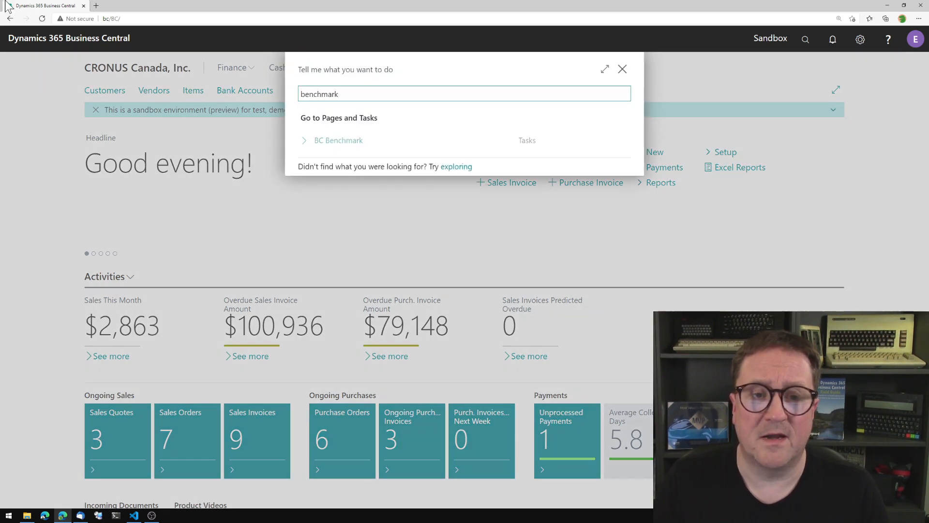
left_click(338, 140)
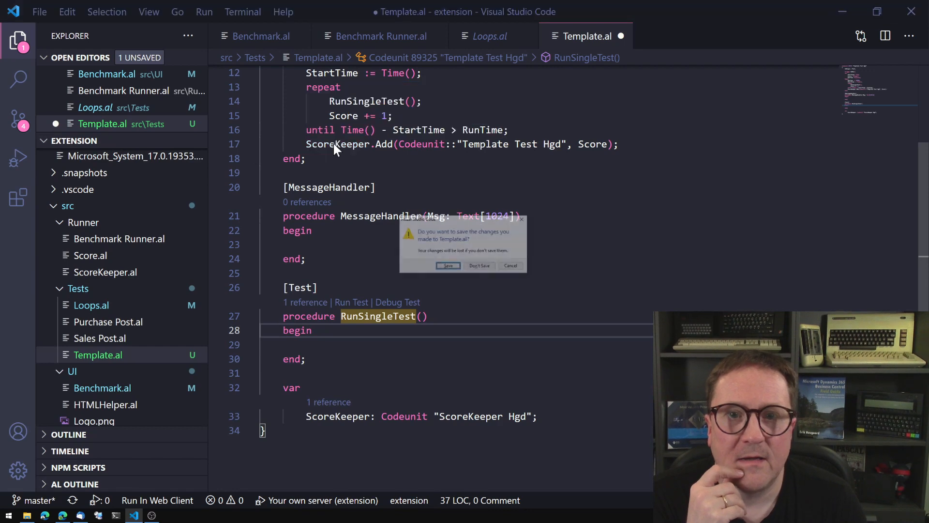
Step: Discard the unsaved changes to Template.al with Don't Save
left_click(478, 266)
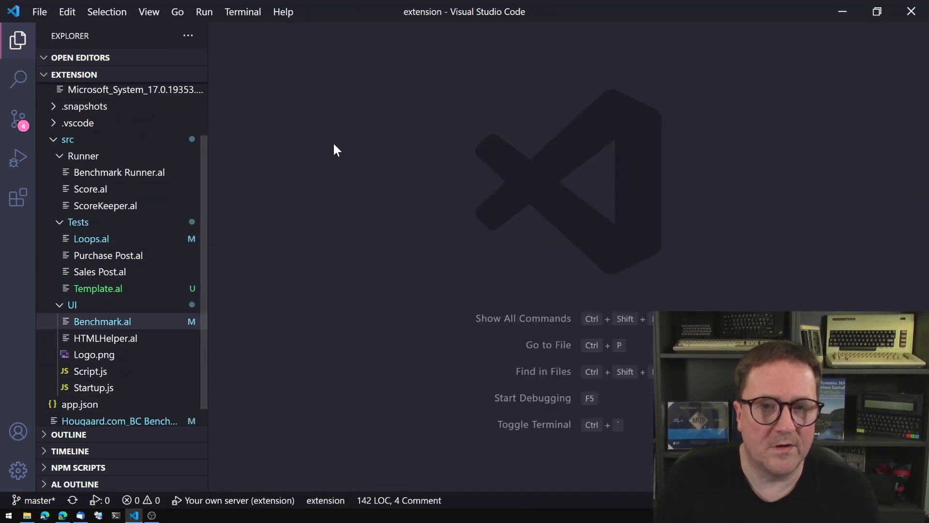
mouse_move(314, 264)
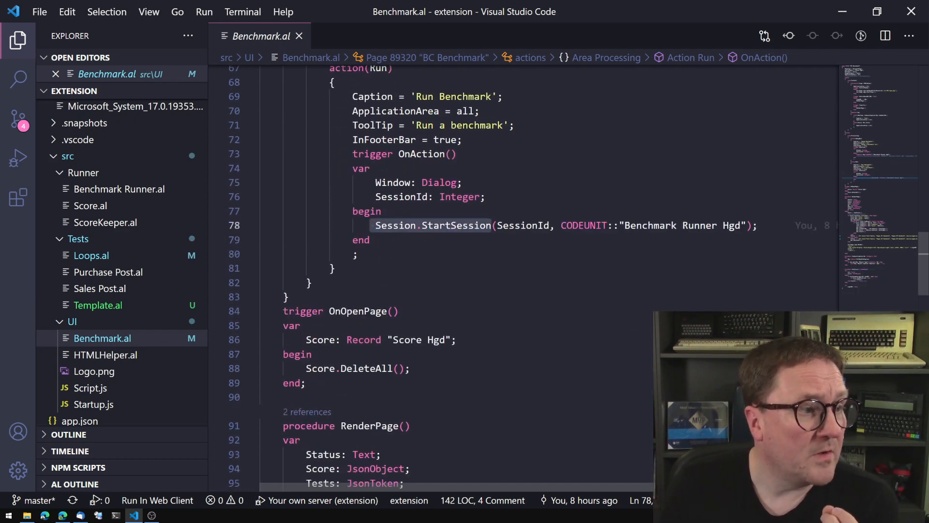
mouse_move(682, 225)
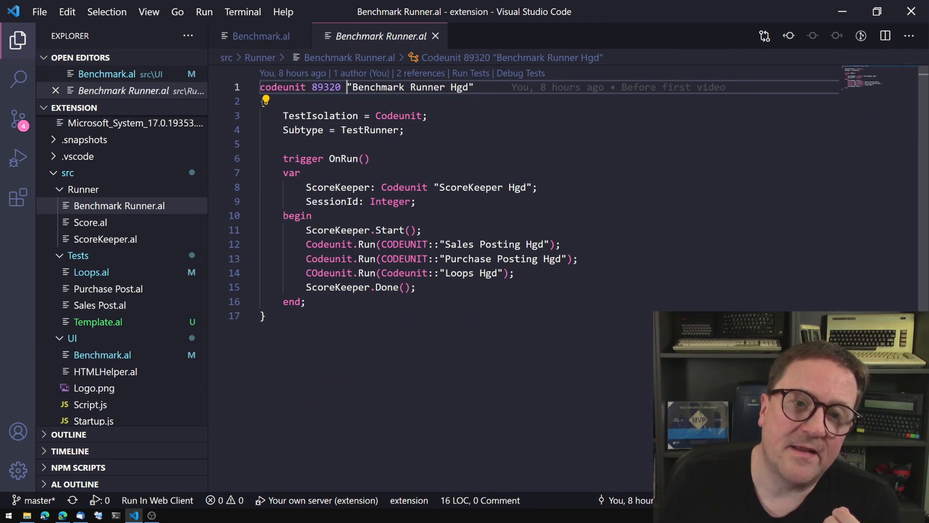
Step: Open Benchmark Runner.al to show its Sales Posting, Purchase Posting and Loops calls
left_click(404, 130)
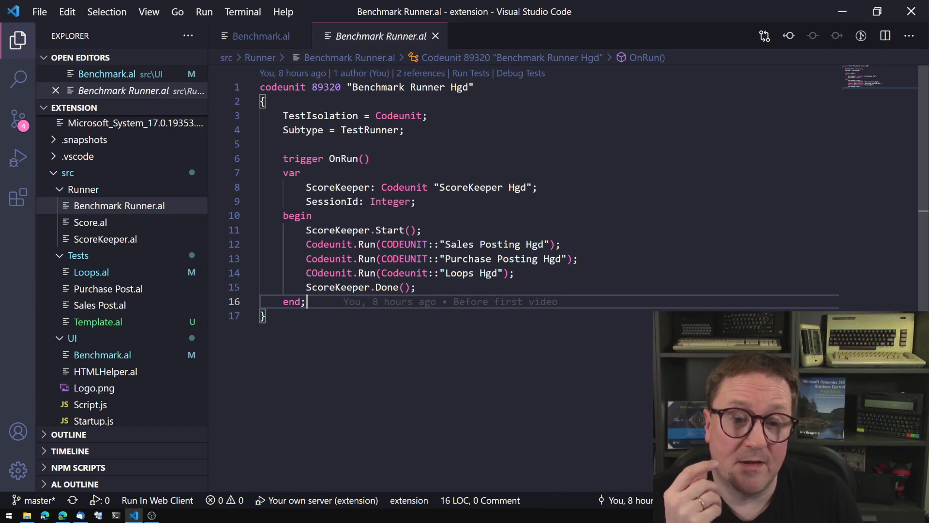
Step: Fix 'COdeunit' casing on line 14, save, and open ScoreKeeper.al
left_click_drag(306, 244, 417, 287)
type("o")
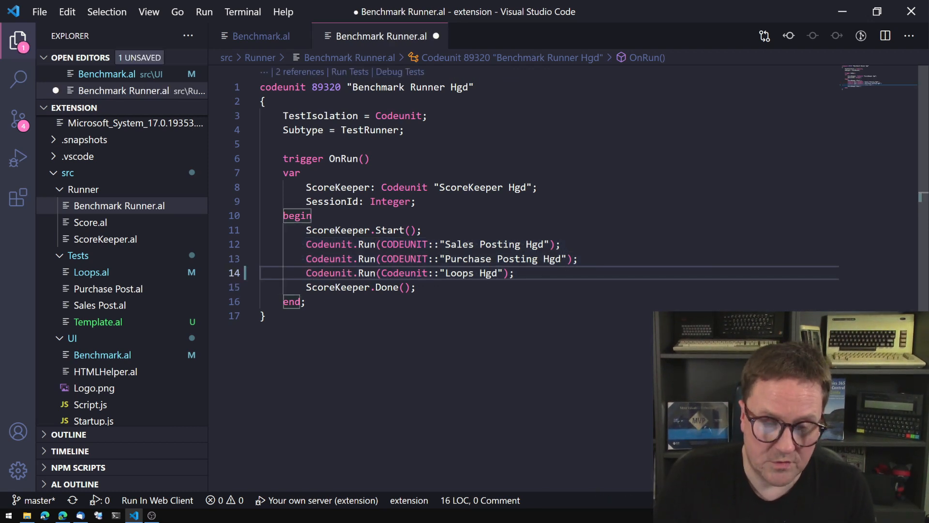
key("ctrl+s")
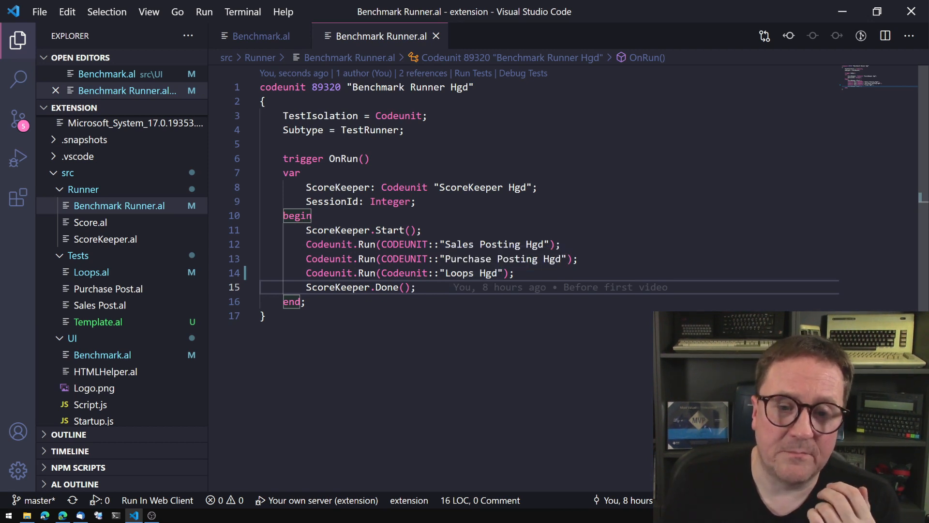
mouse_move(338, 230)
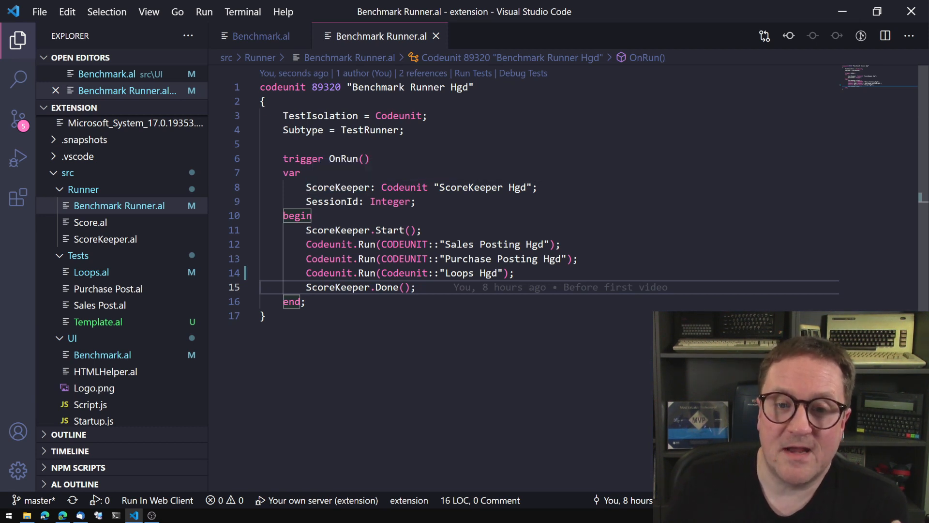
left_click(106, 239)
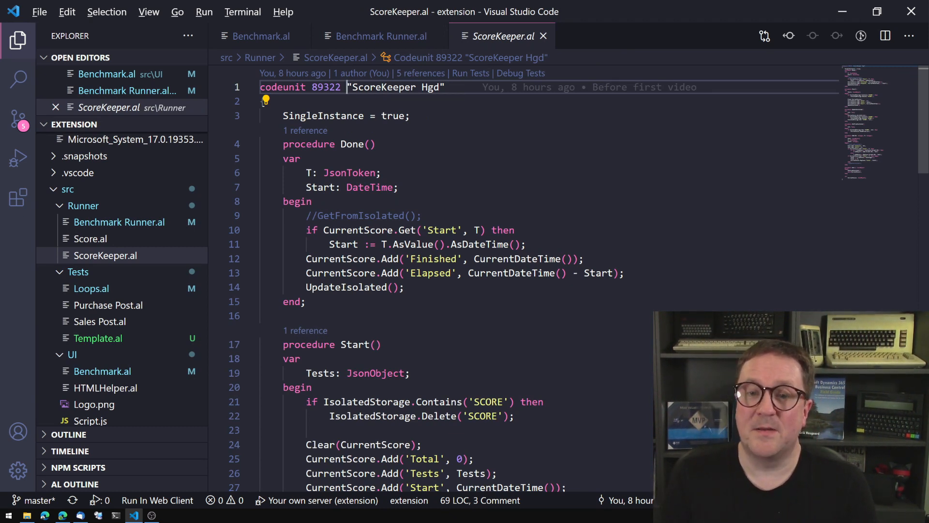
Step: Inspect the ScoreKeeper Done procedure, then close ScoreKeeper.al
left_click(380, 37)
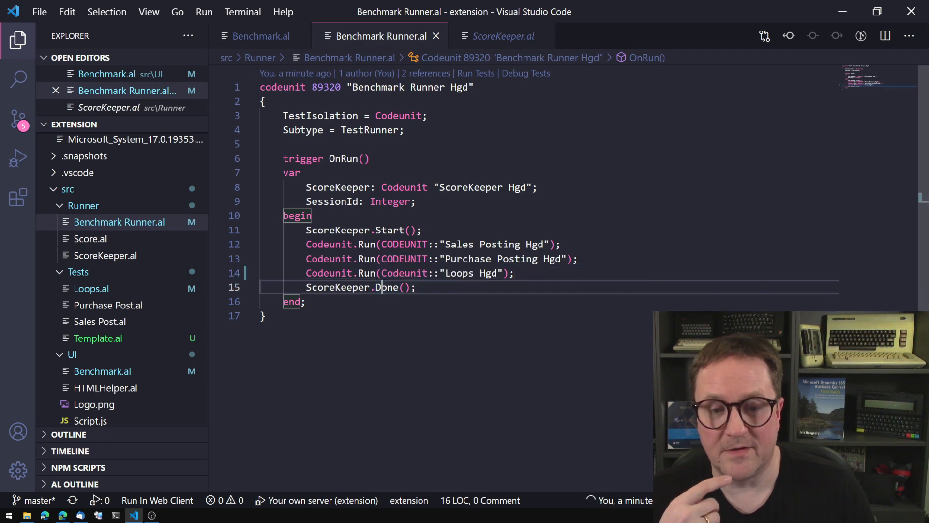
left_click(501, 37)
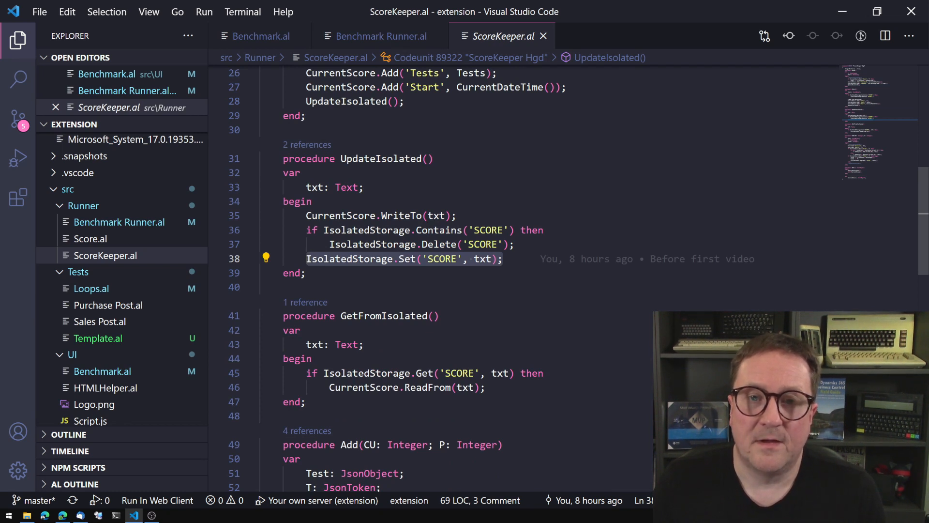
left_click(382, 36)
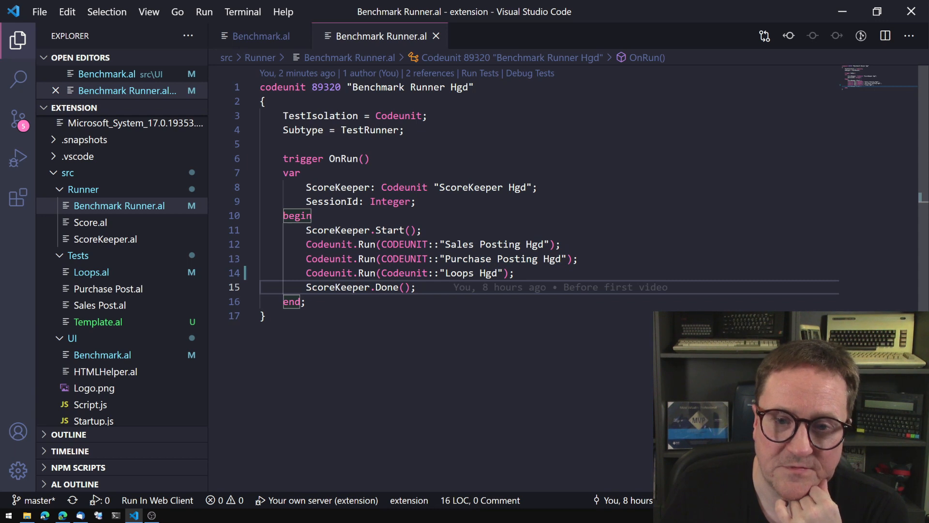
Step: Open Sales Post.al from src > Tests in the Explorer
left_click(100, 305)
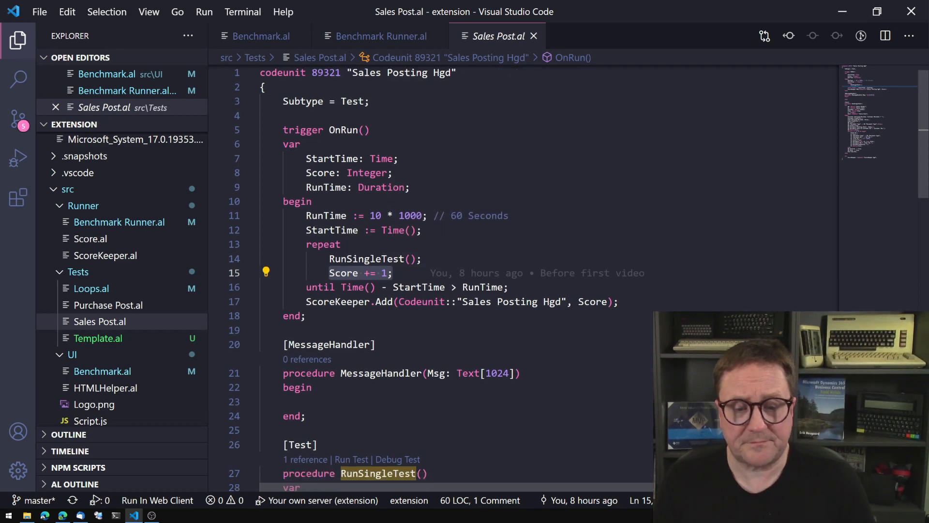
scroll("down", 3)
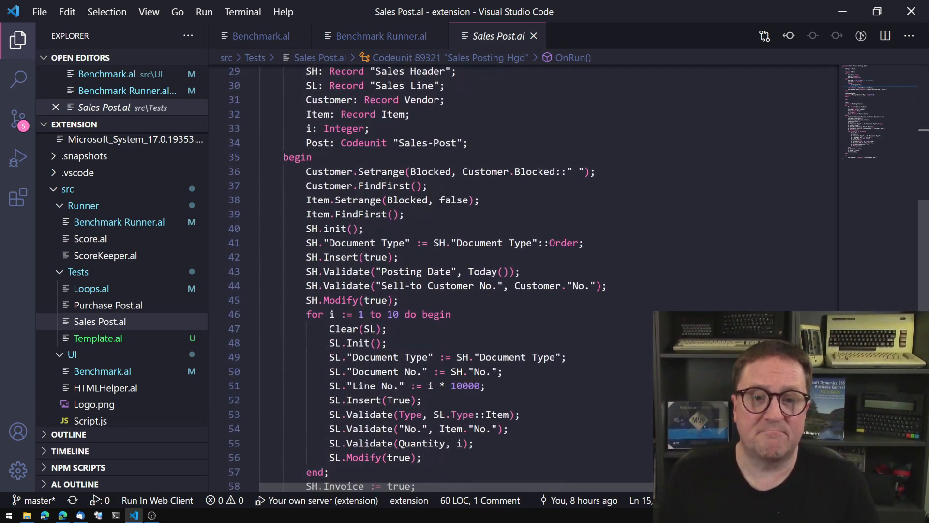
scroll("down", 3)
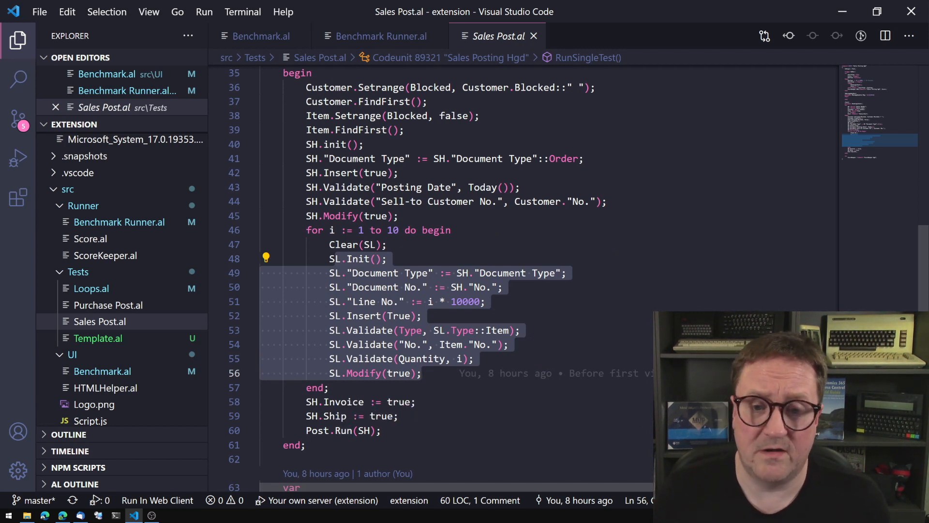
Step: Scroll through Purchase Post.al's RunSingleTest, then open Loops.al
left_click(379, 37)
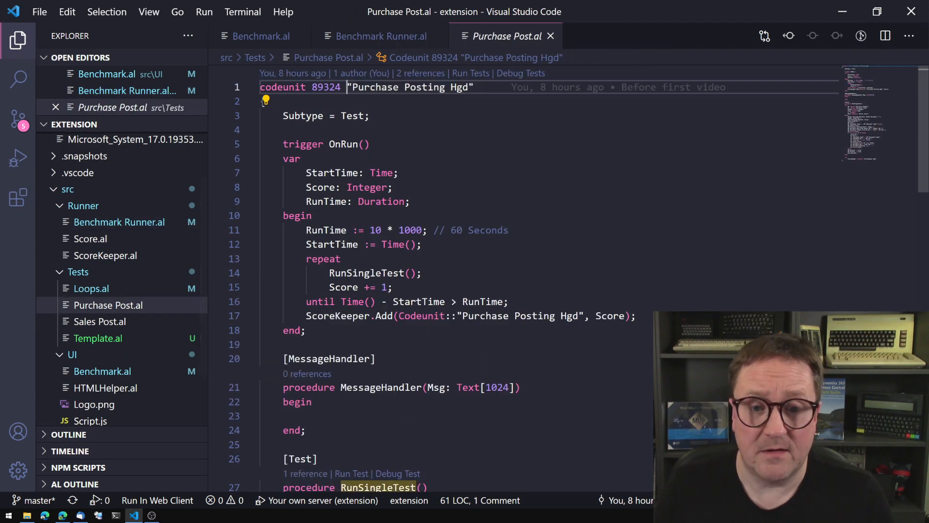
scroll("down", 3)
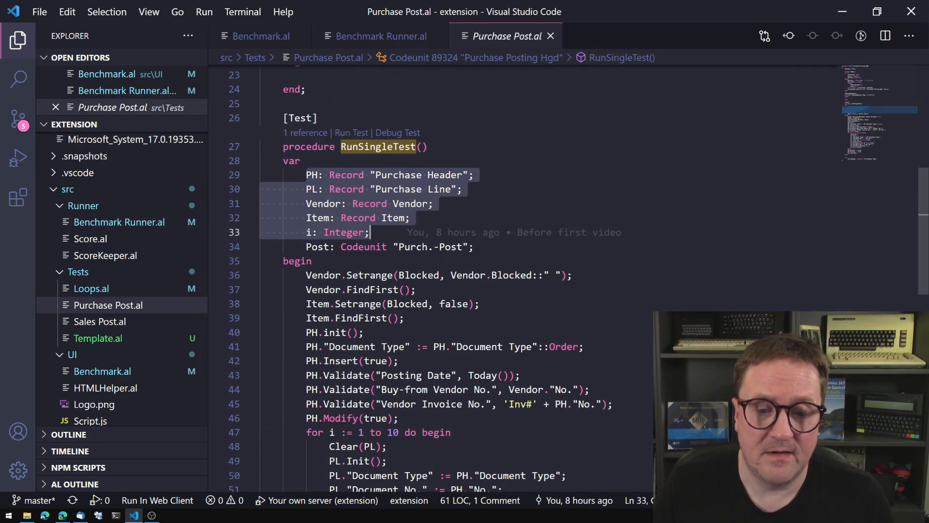
mouse_move(432, 403)
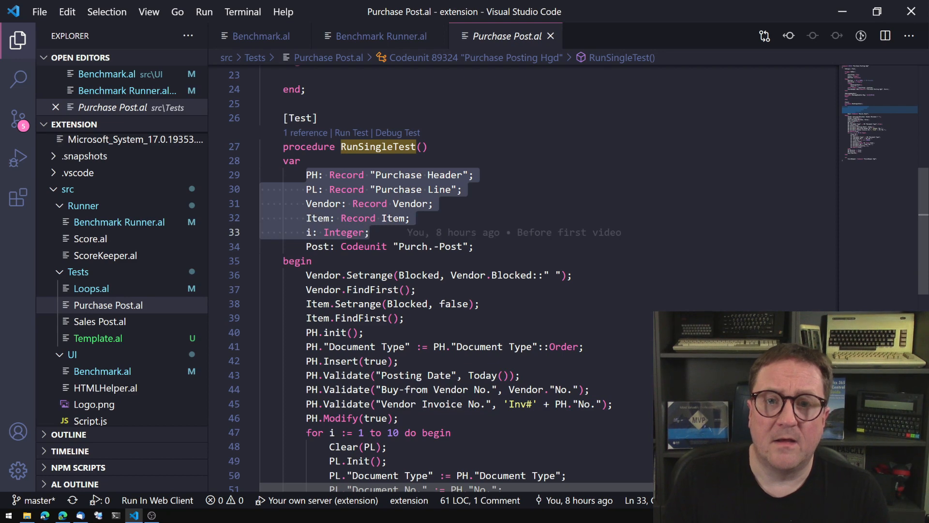
left_click(378, 36)
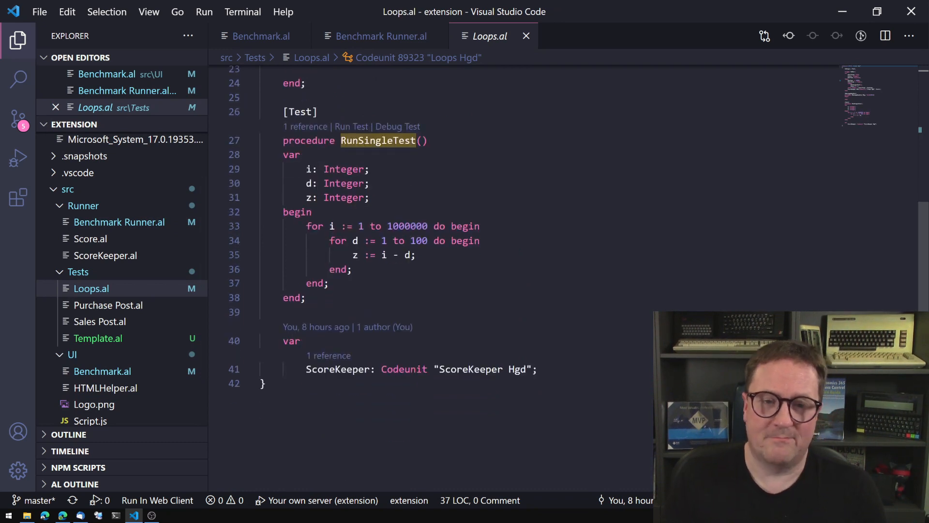
Step: Edit line 11 of Loops.al to RunTime := 10000
left_click(307, 226)
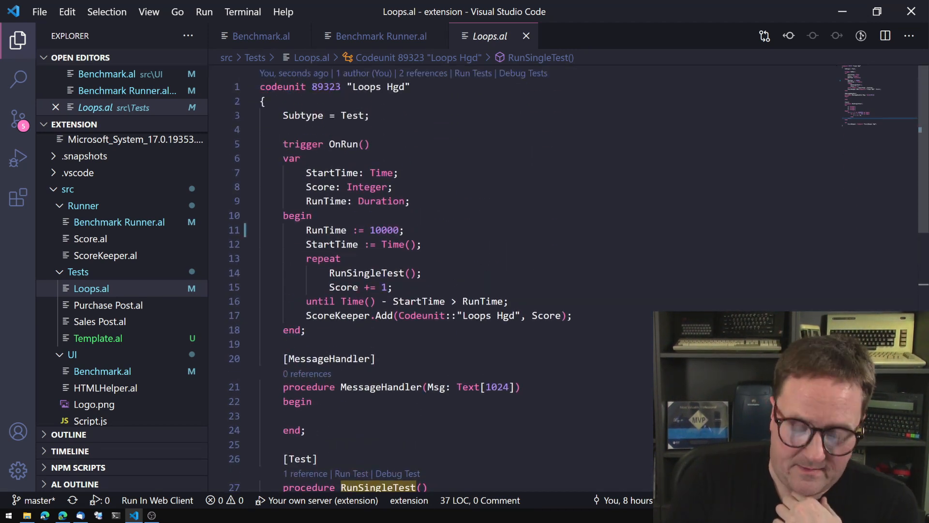
Step: Close the Loops.al tab to bring back the Benchmark Runner.al code
left_click(380, 36)
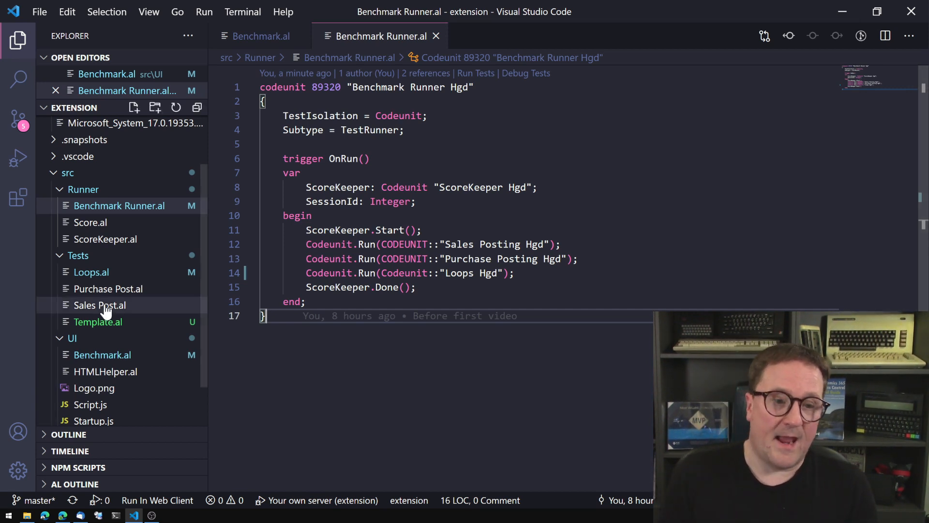
left_click(98, 321)
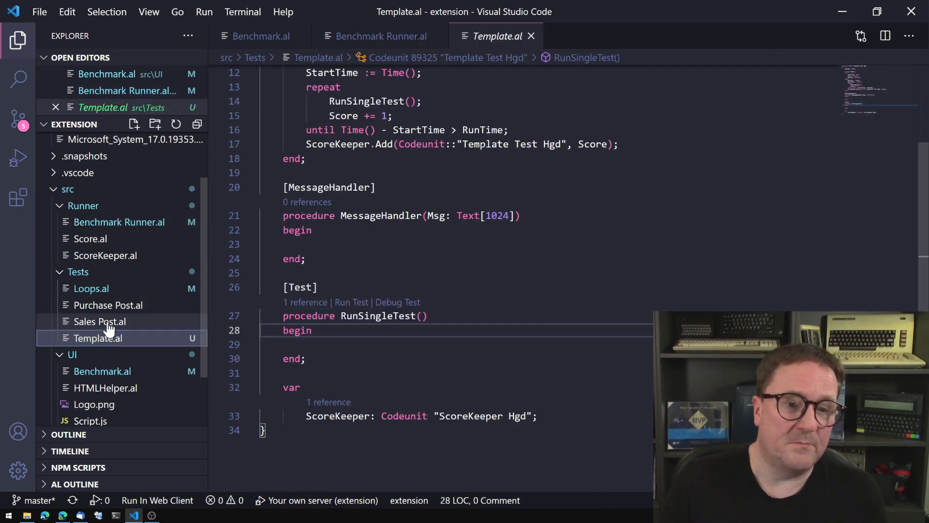
double_click(377, 315)
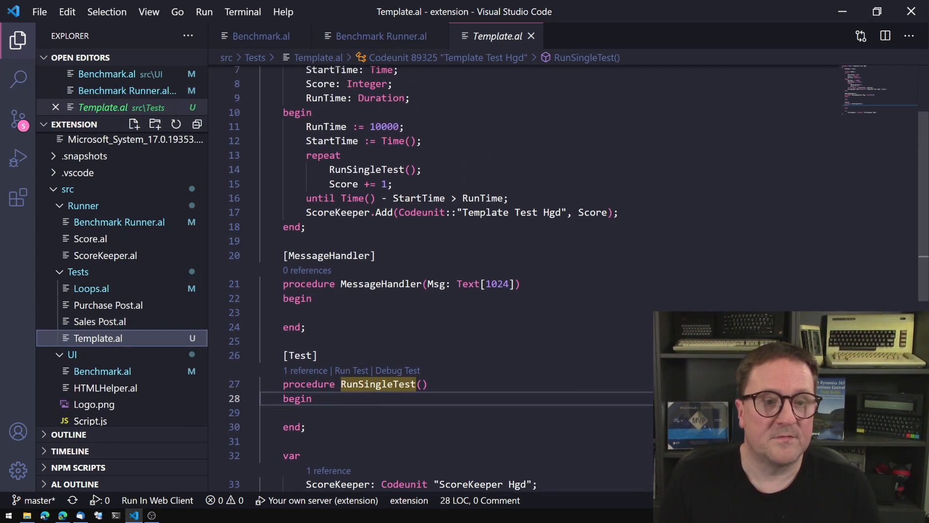
scroll("down", 3)
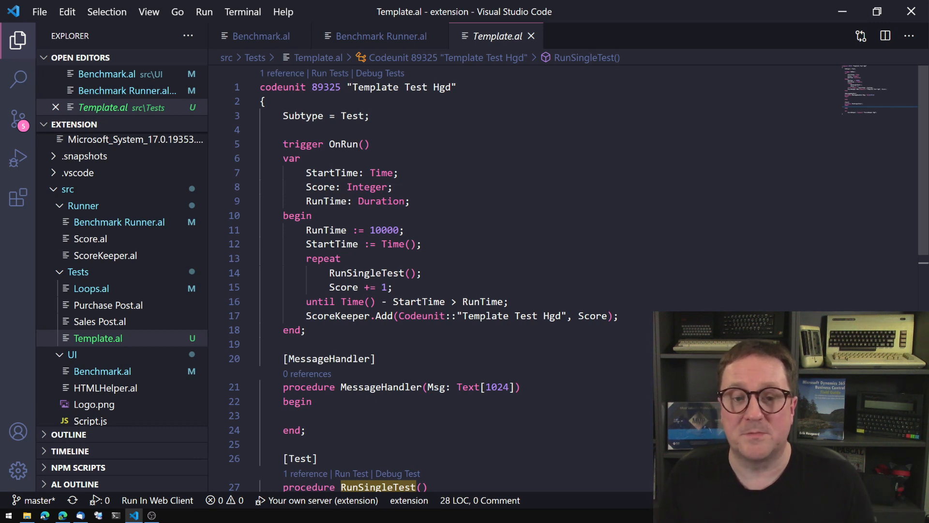
Step: In Sales Post.al, keep the Score increment at 1 and change RunTime from 10 to 120 seconds
left_click(379, 36)
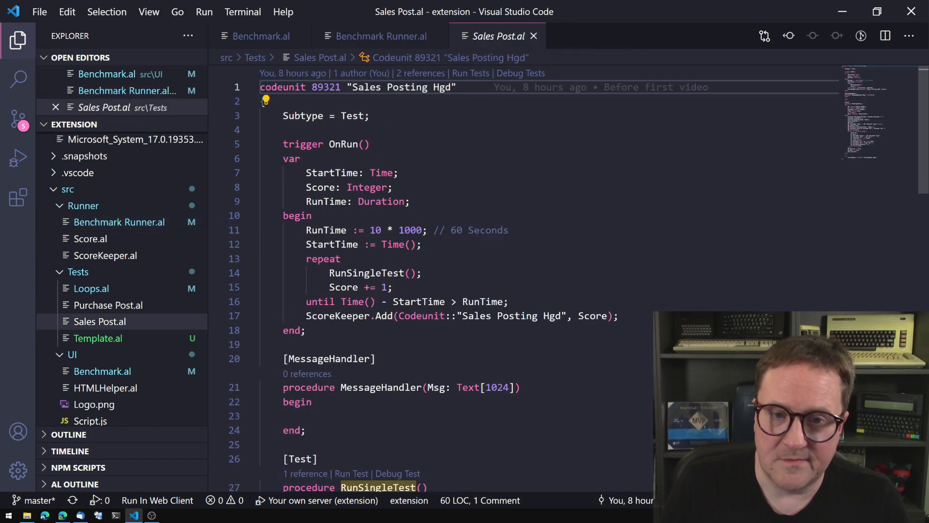
type("3")
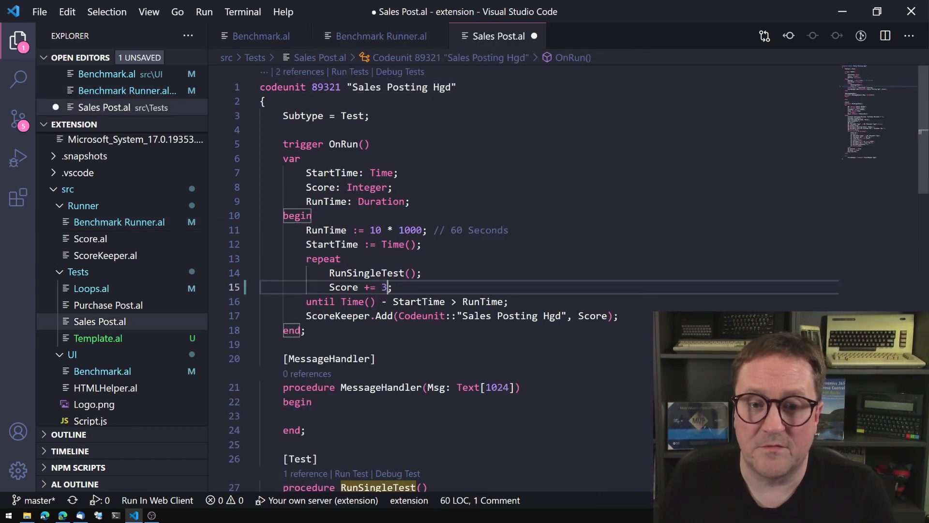
key("Backspace")
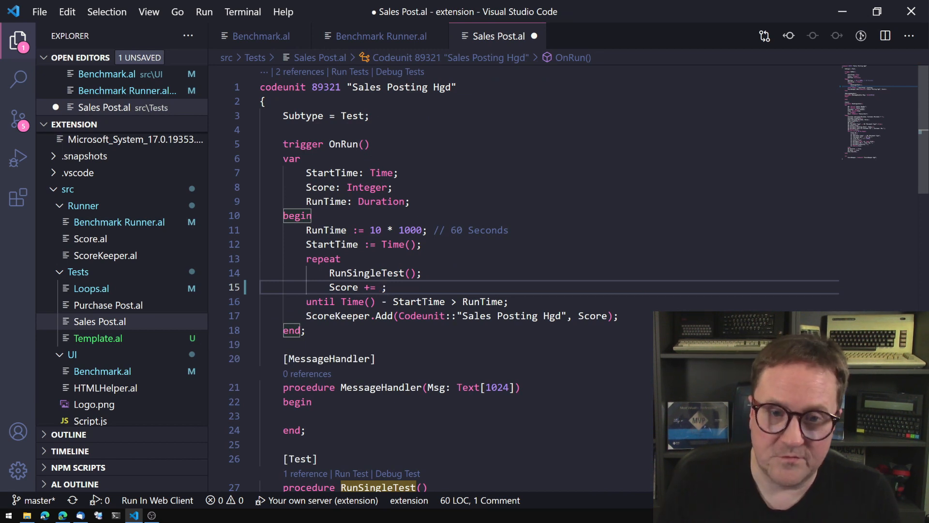
type("1")
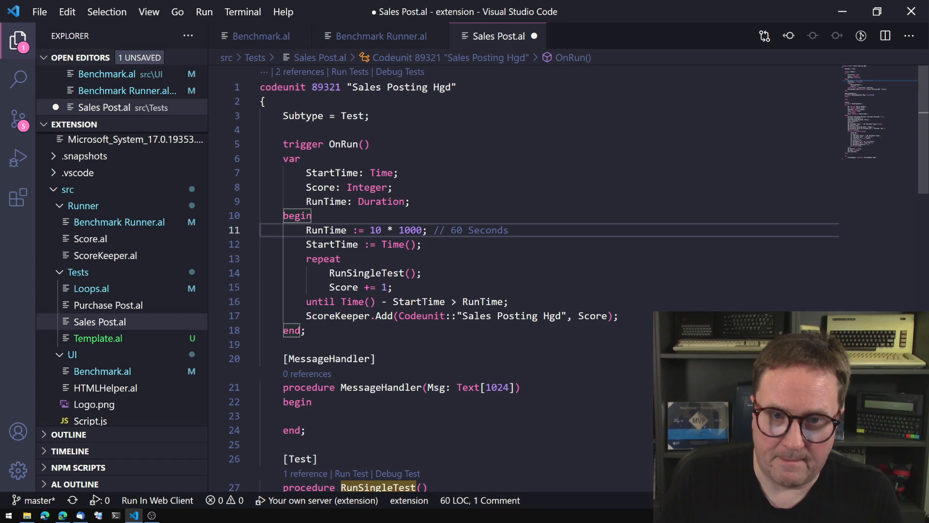
type("60")
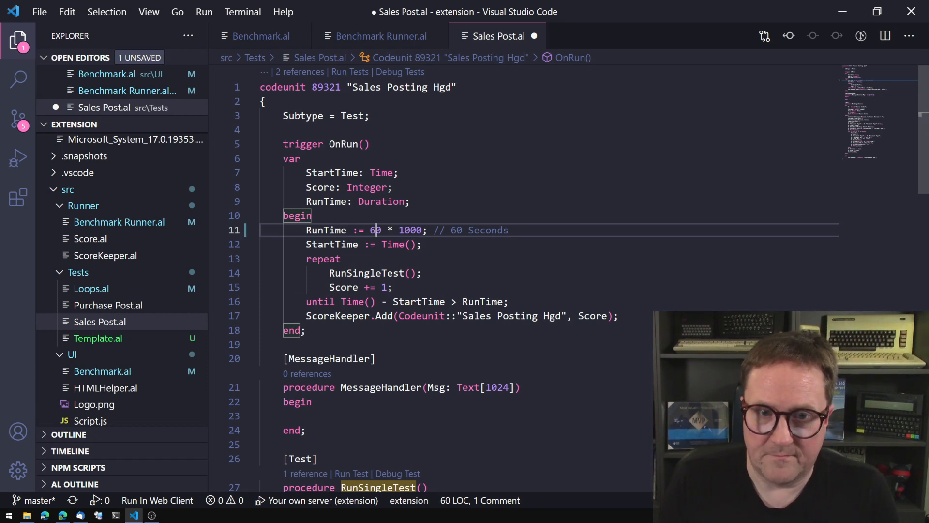
type("120")
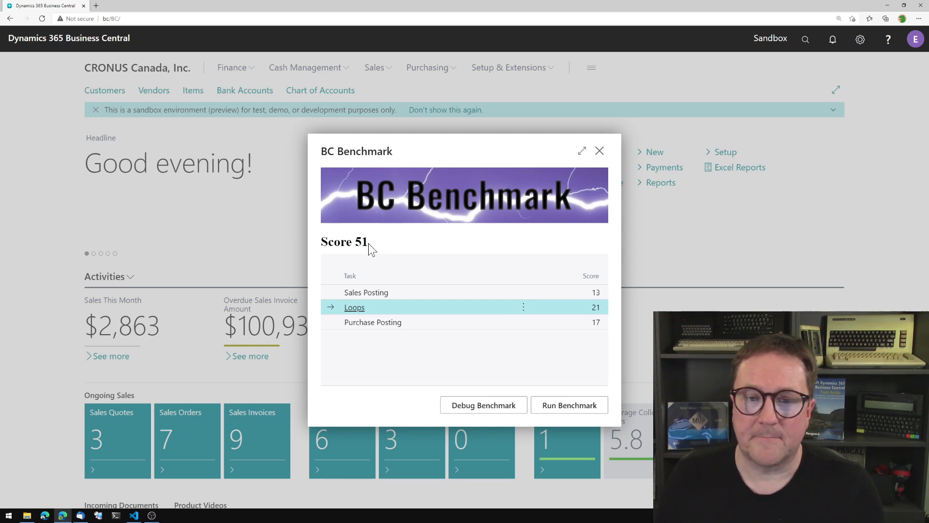
mouse_move(346, 407)
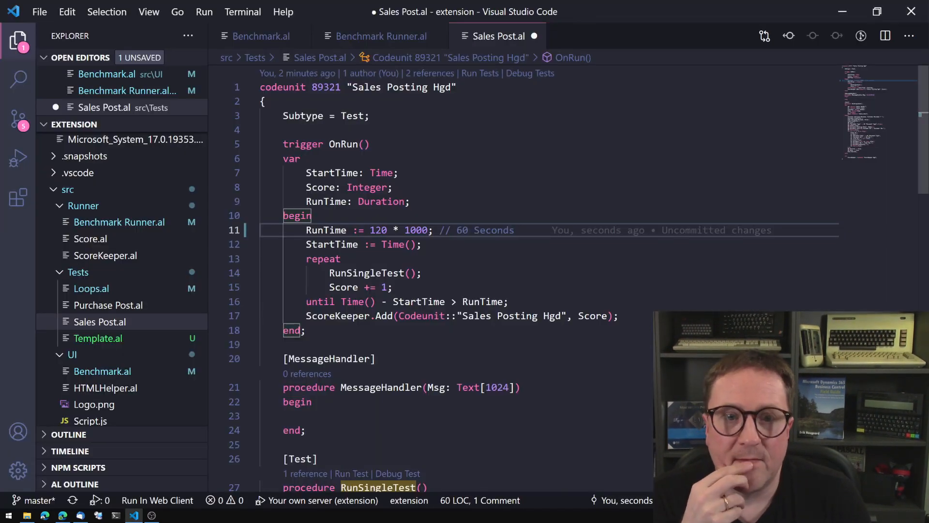
Step: Switch to the Benchmark Runner.al tab listing the Sales, Purchase and Loops test calls
left_click(378, 36)
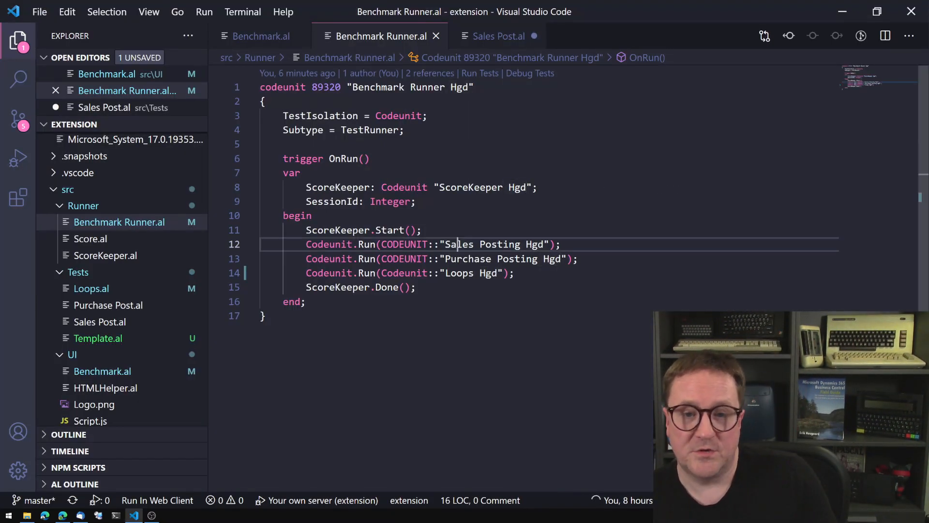
Step: Return to Sales Post.al and scroll to the RunSingleTest customer and item lookups
left_click(499, 36)
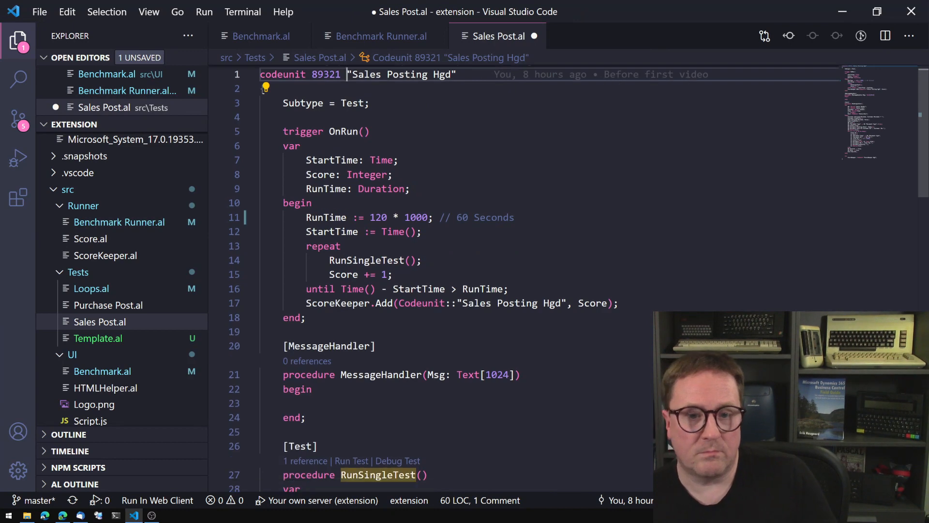
scroll("down", 3)
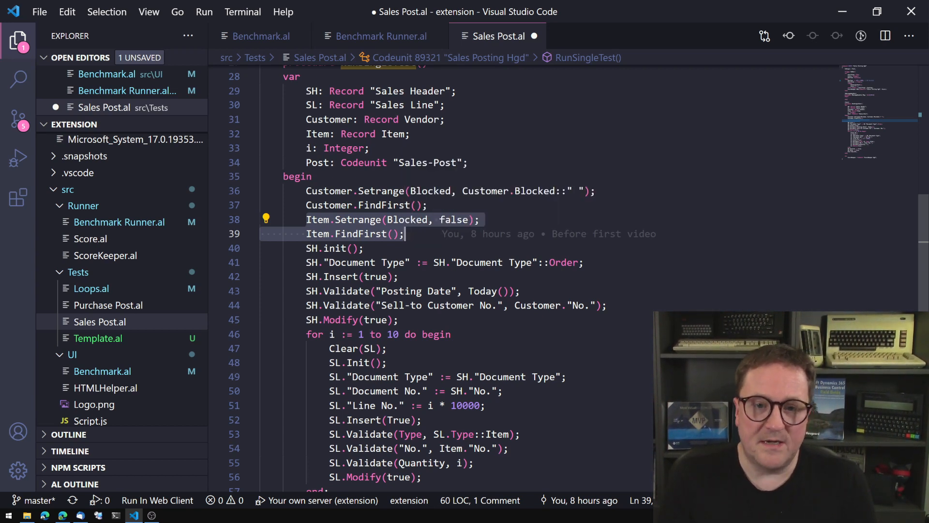
mouse_move(386, 205)
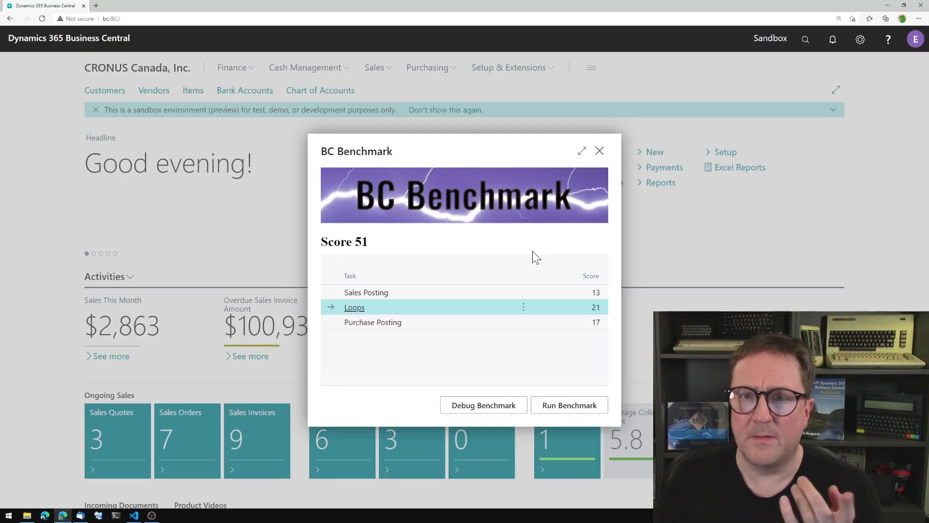
mouse_move(519, 244)
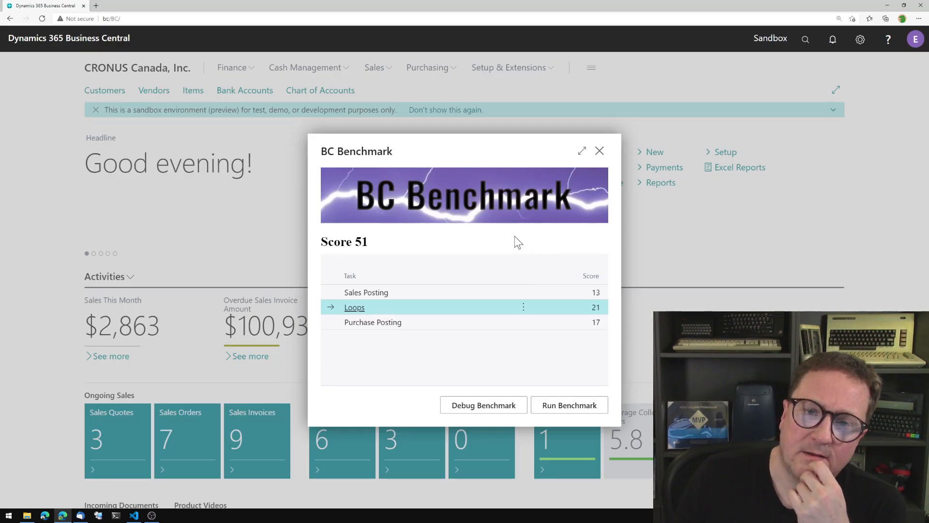
mouse_move(364, 440)
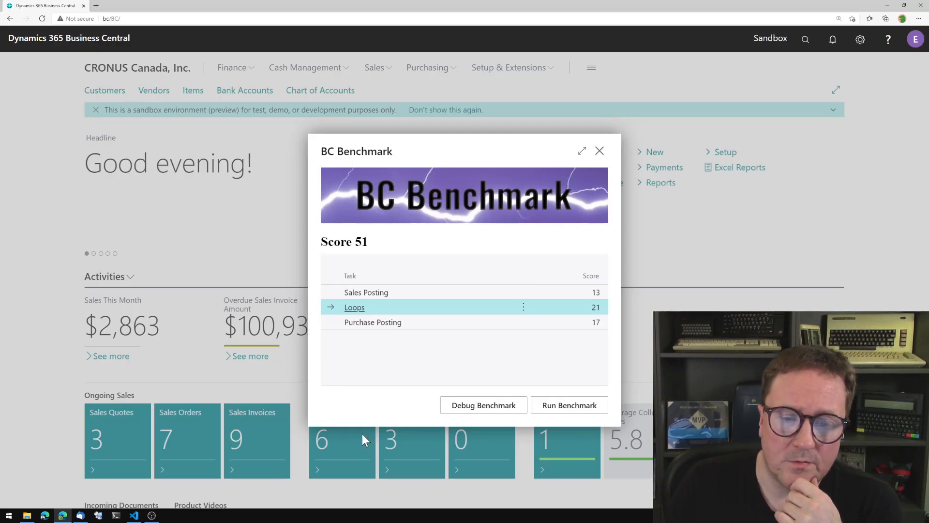
mouse_move(400, 394)
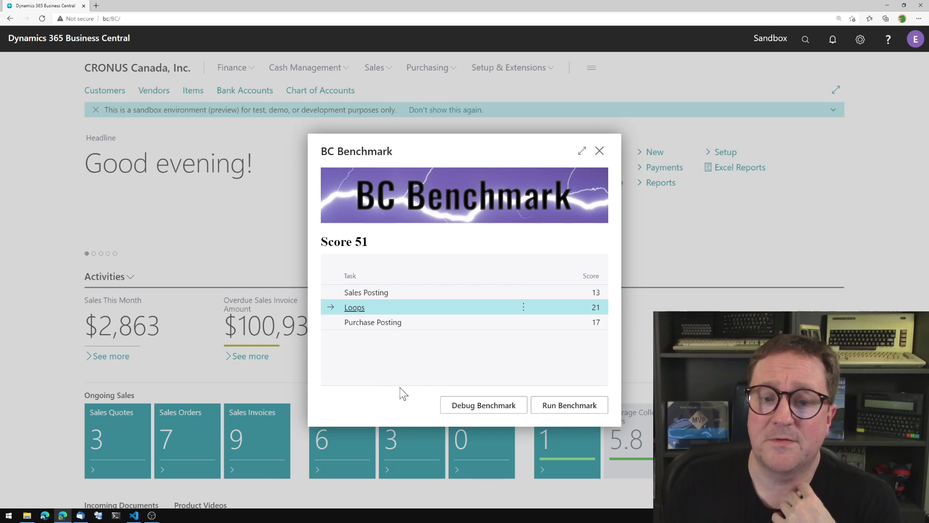